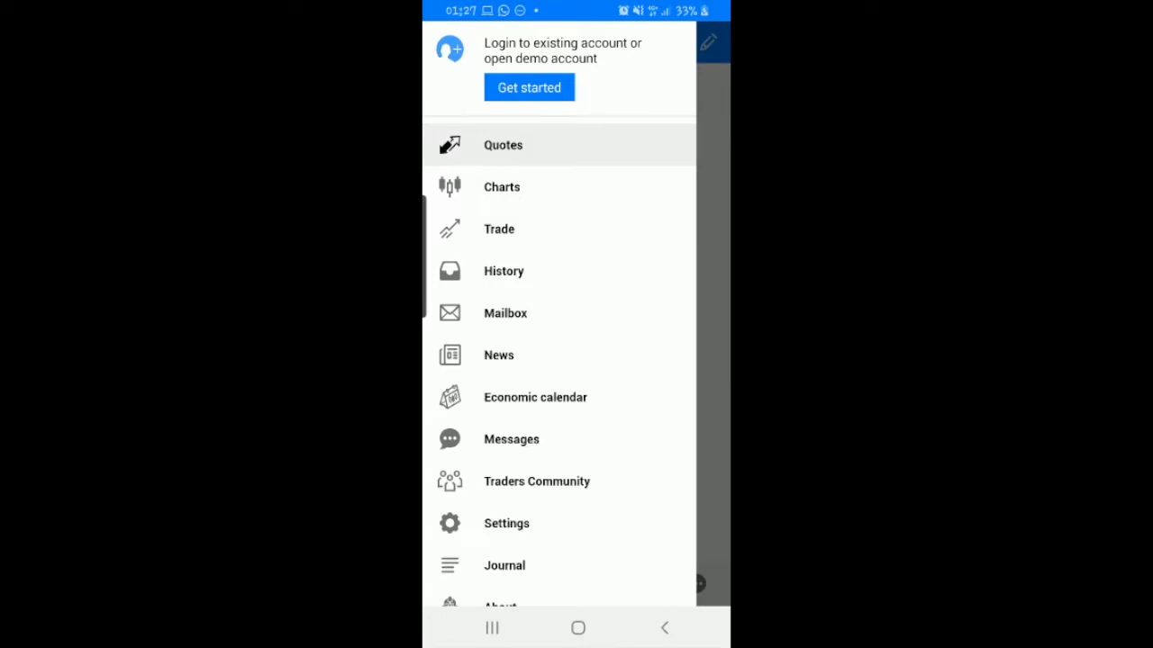
# Step: Go to Quotes from the side menu, then bring up Manage accounts to list trading accounts
pyautogui.click(502, 145)
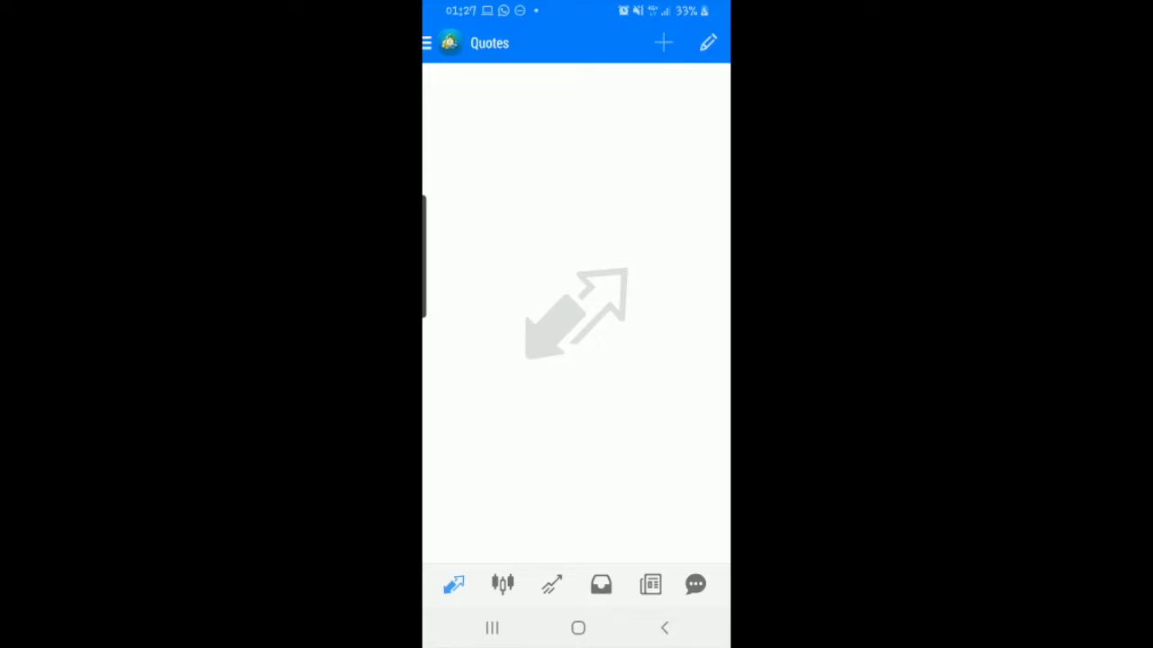
pyautogui.click(426, 43)
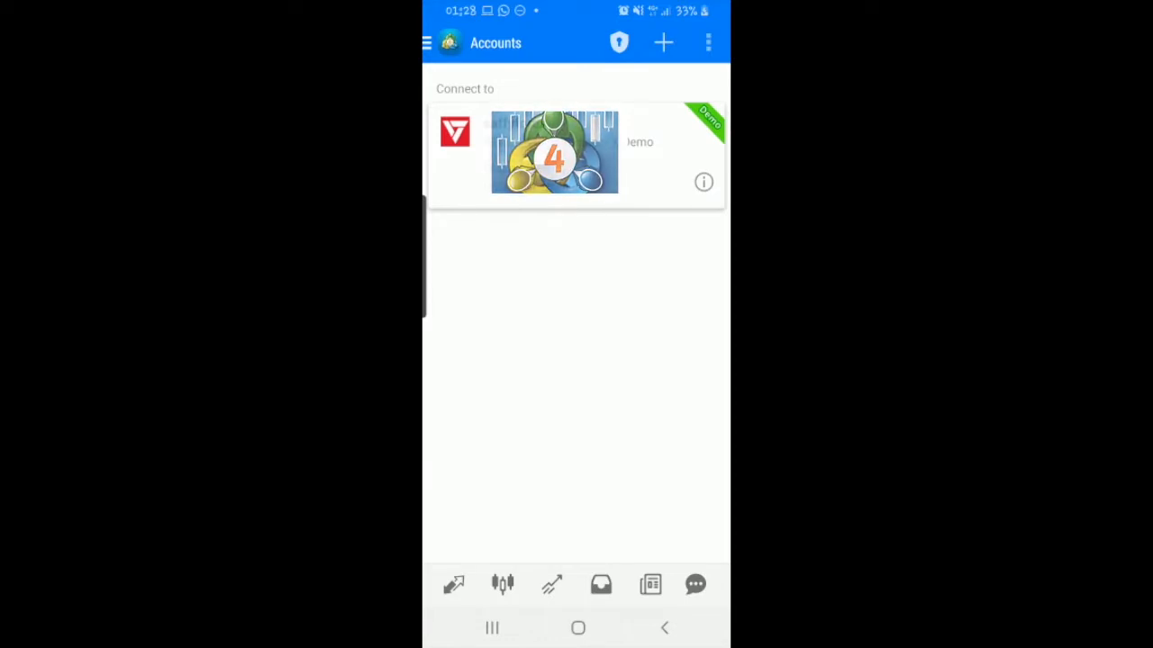
# Step: Start a new demo account, search 'vant' and pick the VantageFX-Demo trading server
pyautogui.click(662, 44)
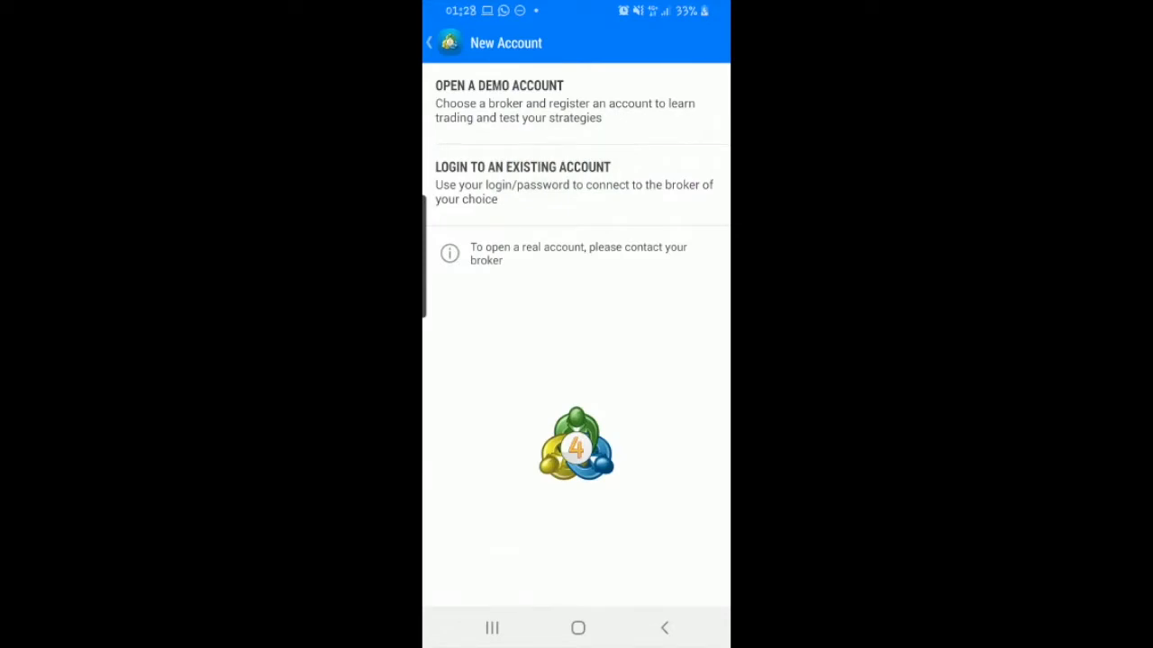
pyautogui.click(577, 101)
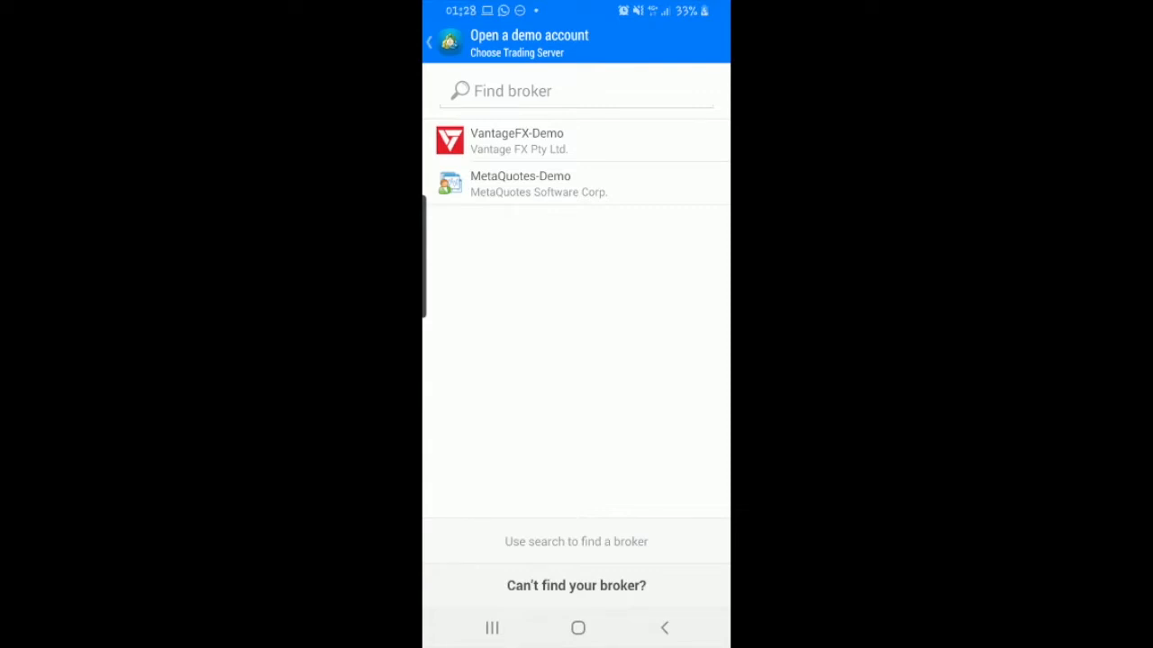
pyautogui.click(576, 90)
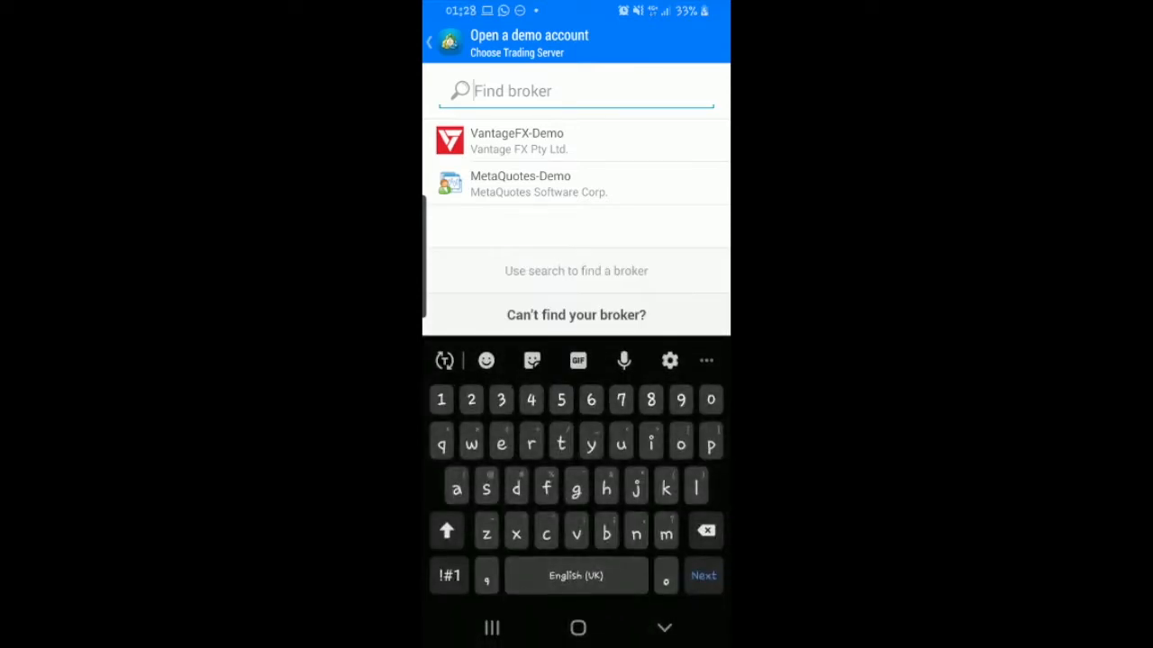
pyautogui.write('vant')
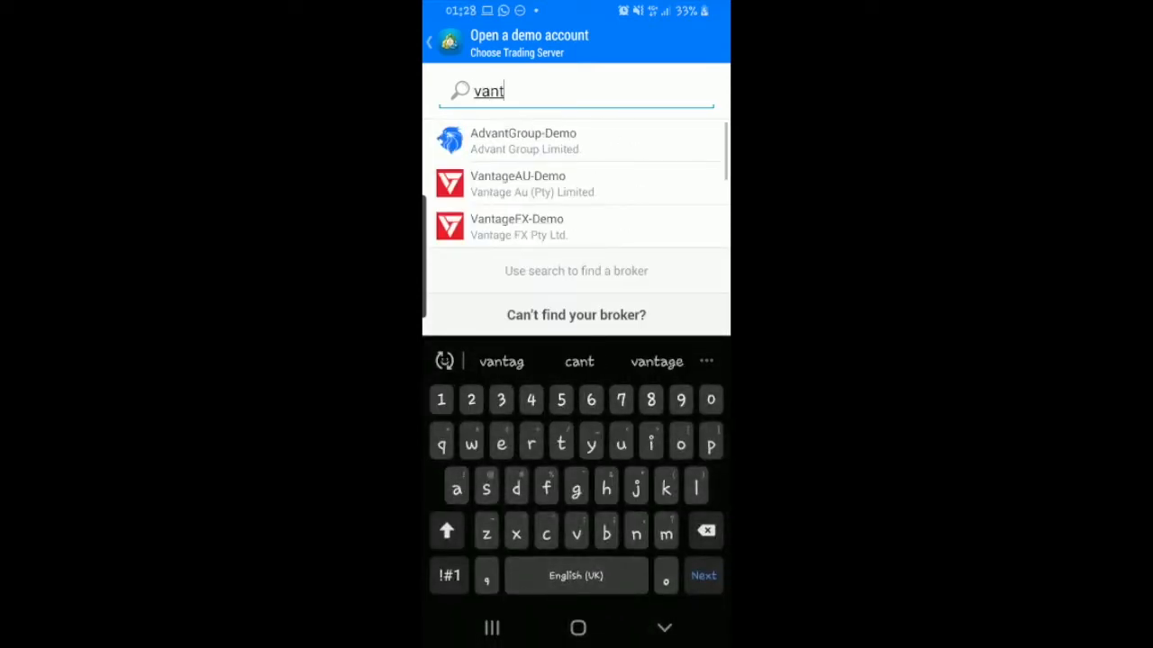
pyautogui.click(576, 227)
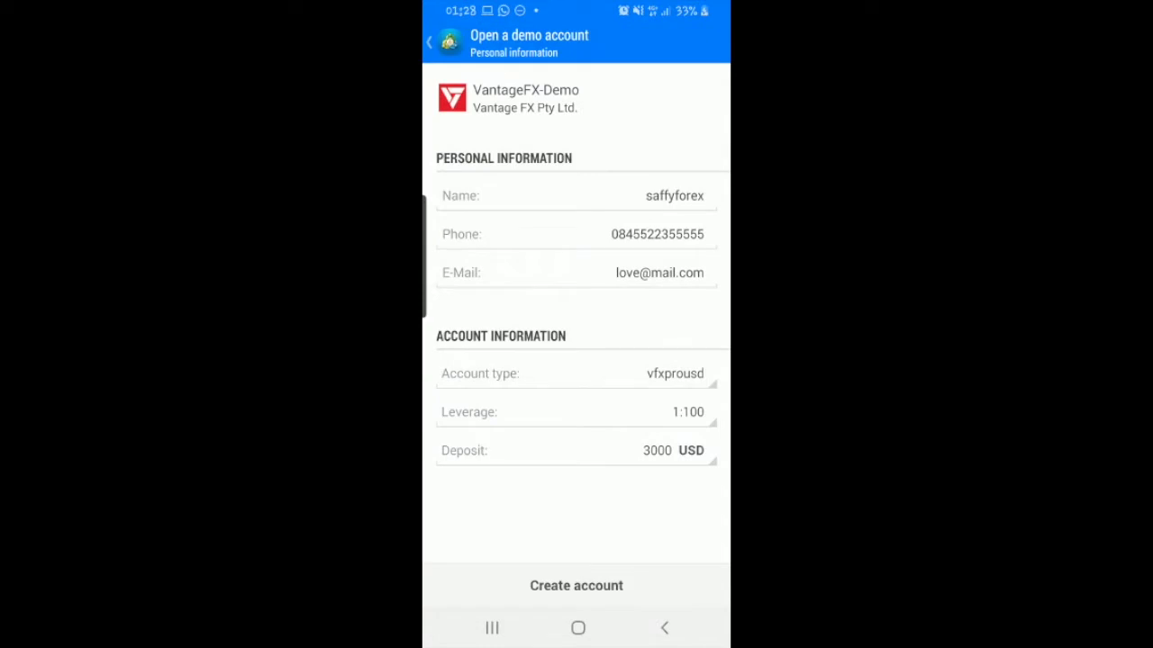
# Step: Create the VantageFX-Demo account, note the issued login and password, and finish to Quotes
pyautogui.click(574, 585)
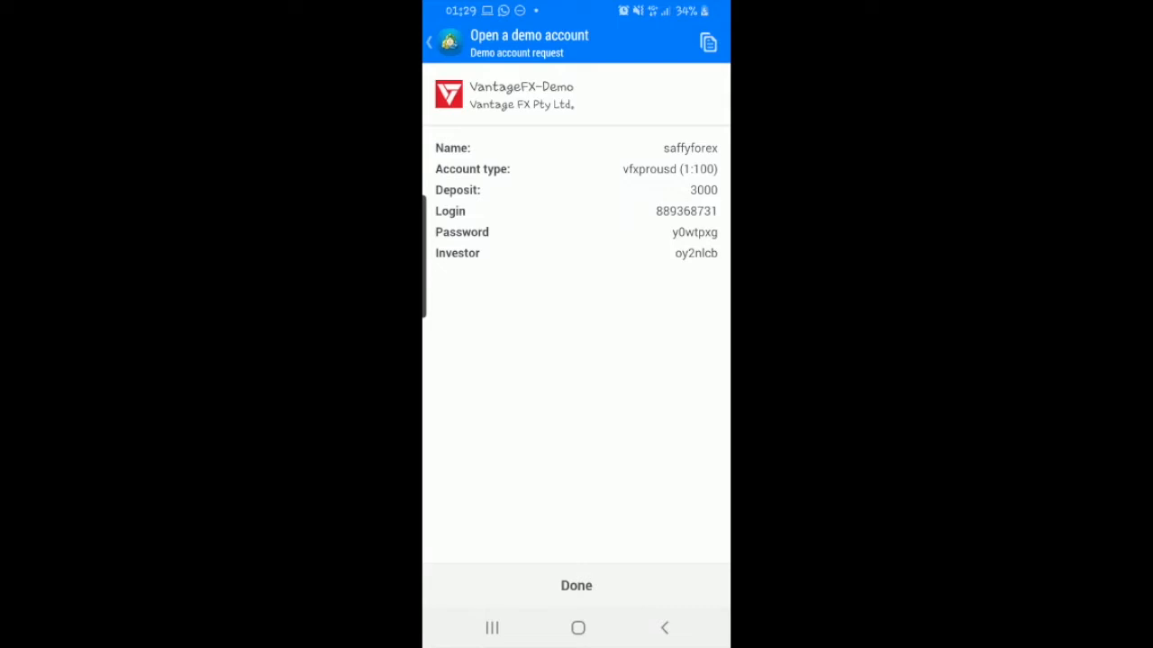
pyautogui.click(577, 586)
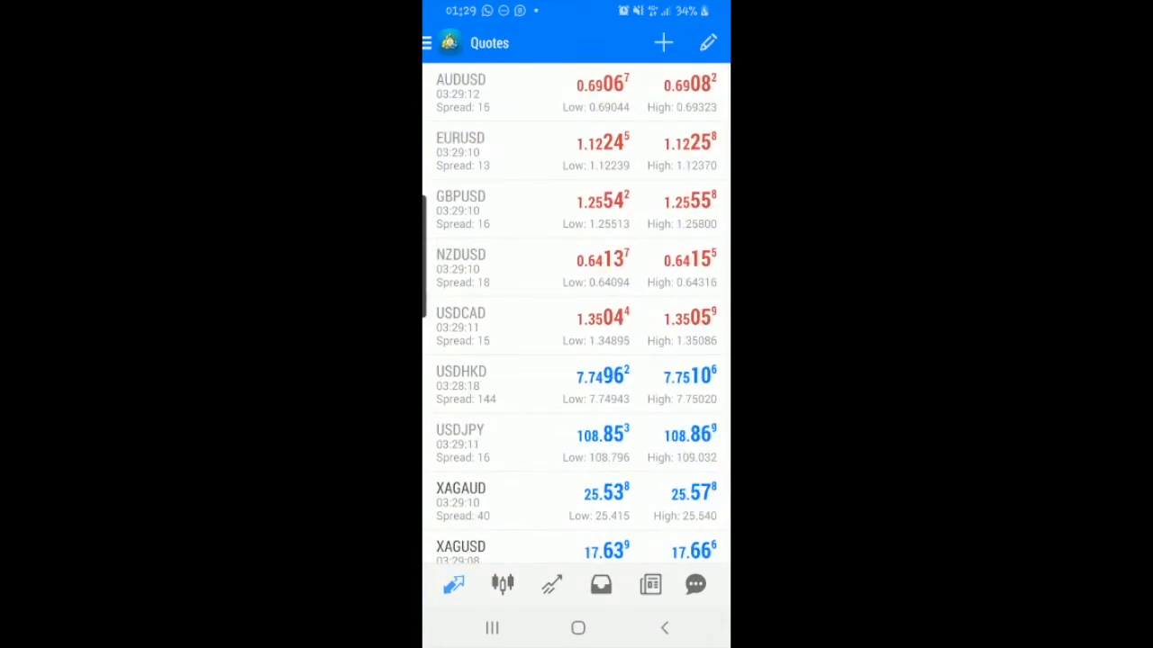
# Step: Browse the Forex symbol group in the add-symbols catalogue and add a pair to the quotes
pyautogui.click(662, 43)
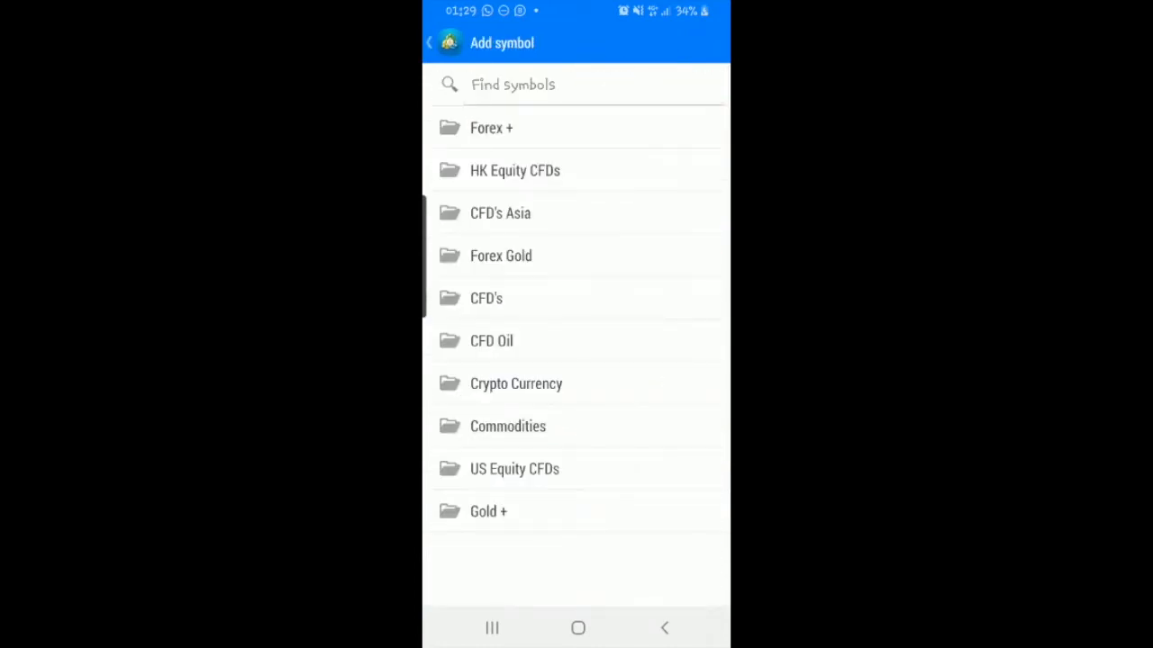
pyautogui.click(490, 126)
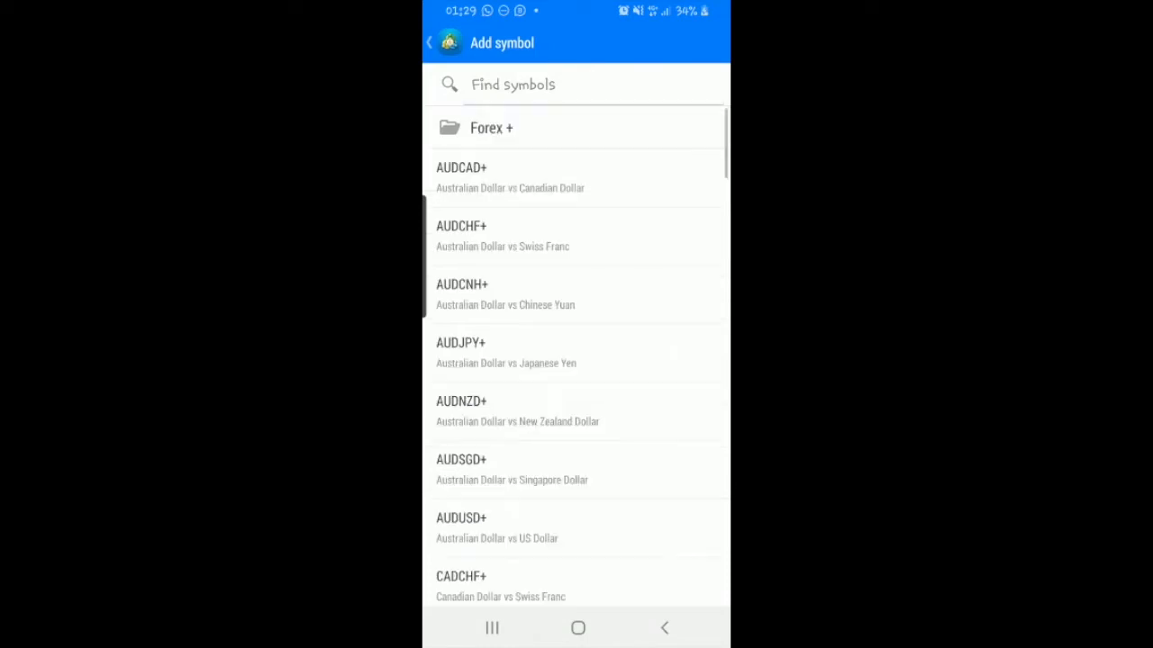
pyautogui.scroll(-3)
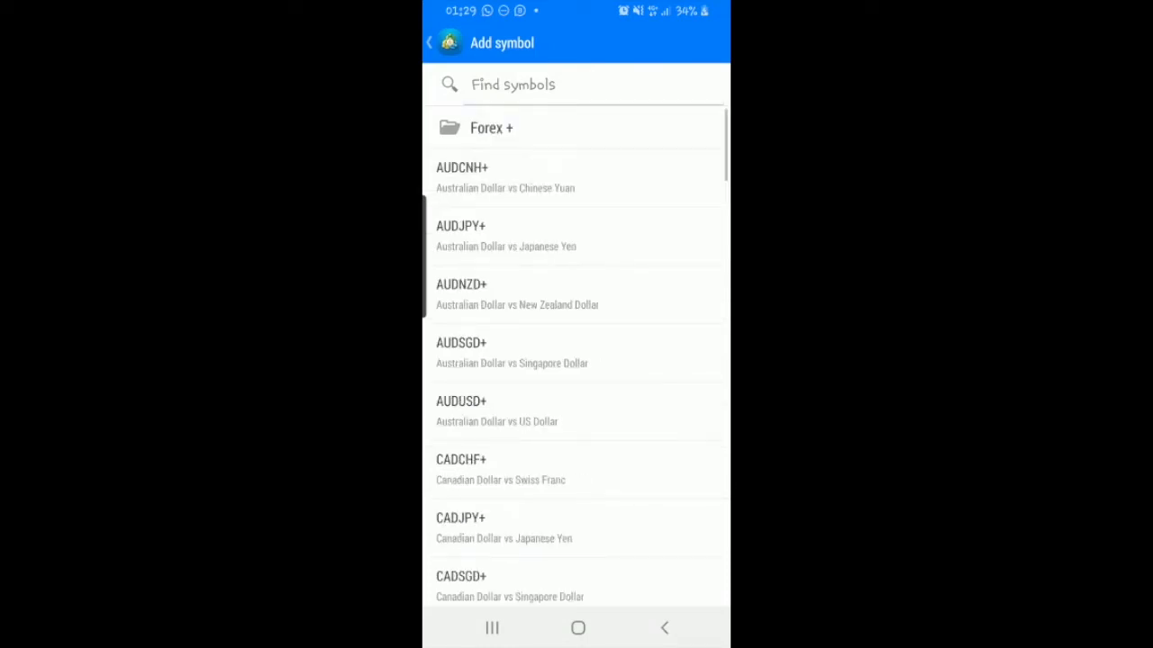
pyautogui.scroll(-3)
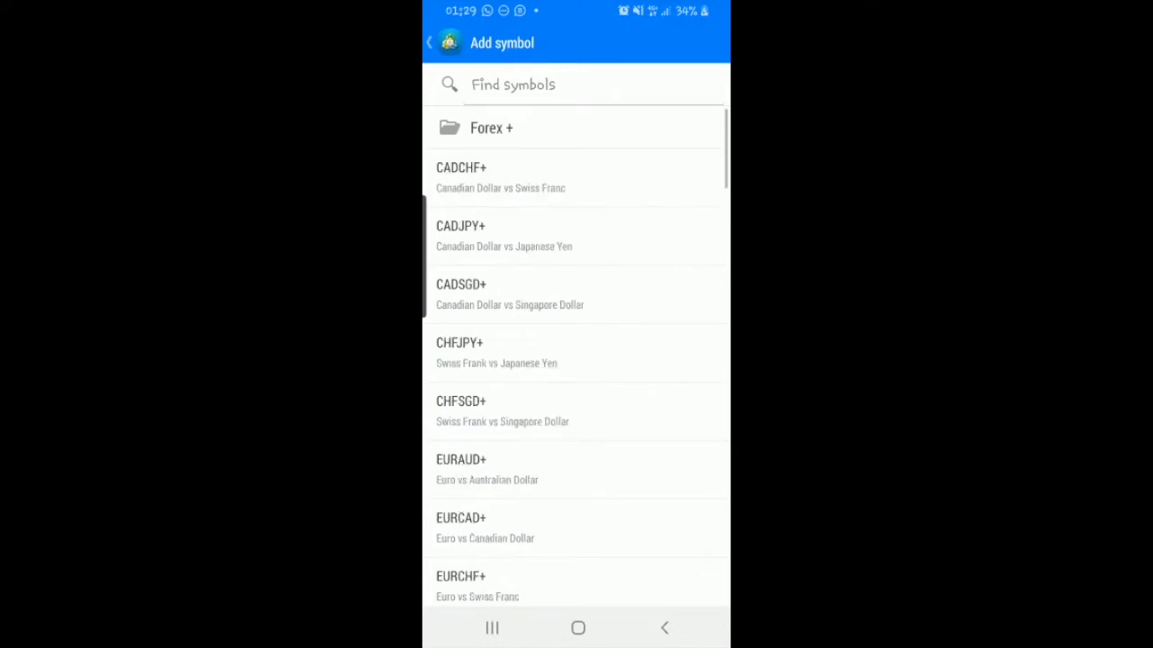
pyautogui.scroll(-3)
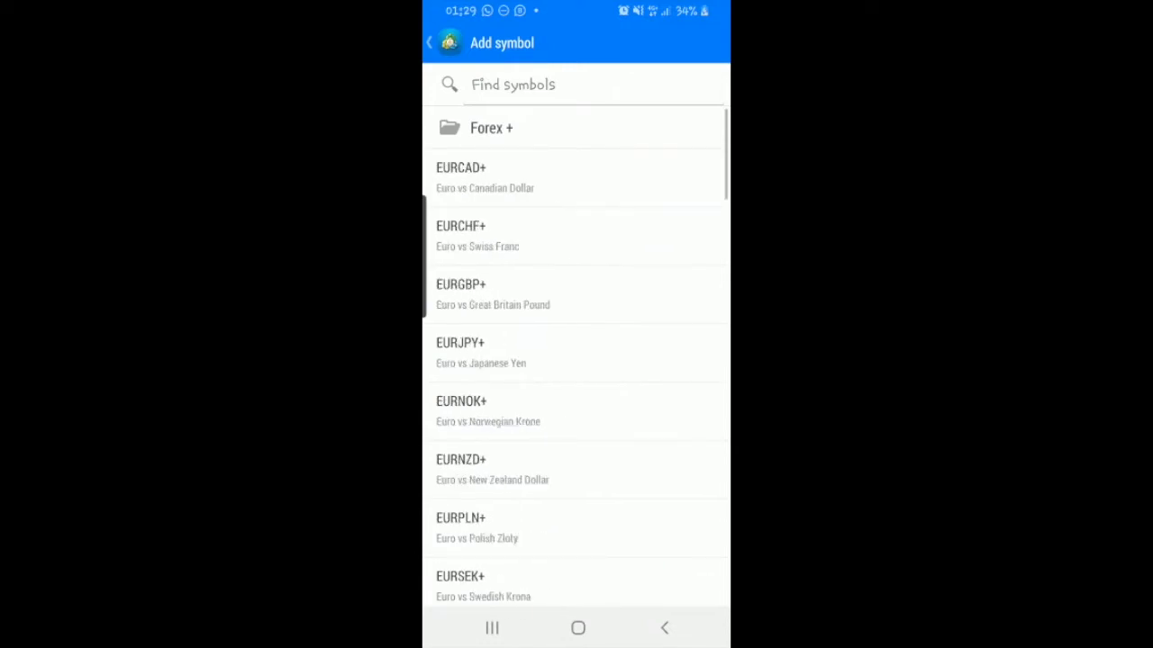
pyautogui.scroll(-3)
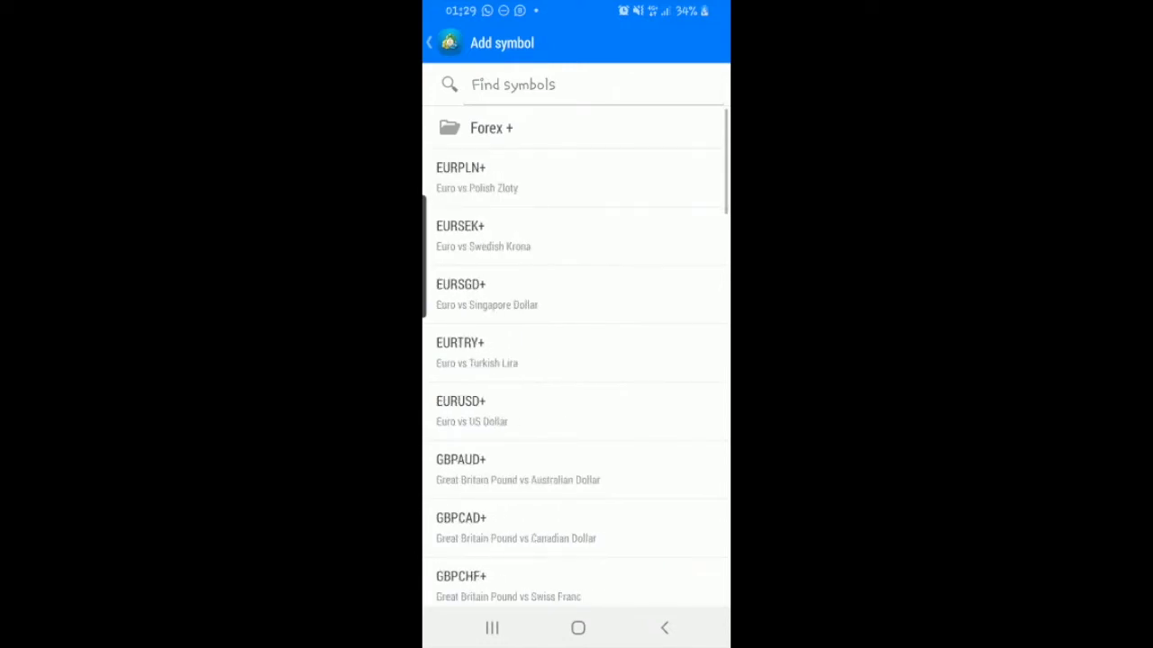
pyautogui.scroll(-3)
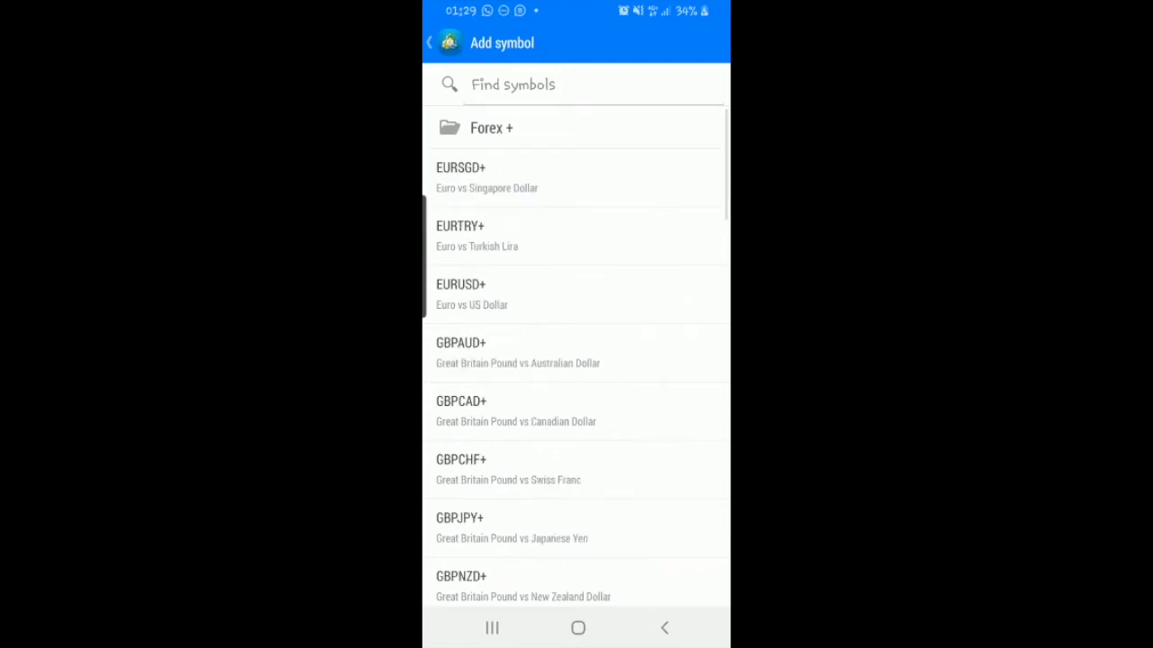
pyautogui.scroll(-3)
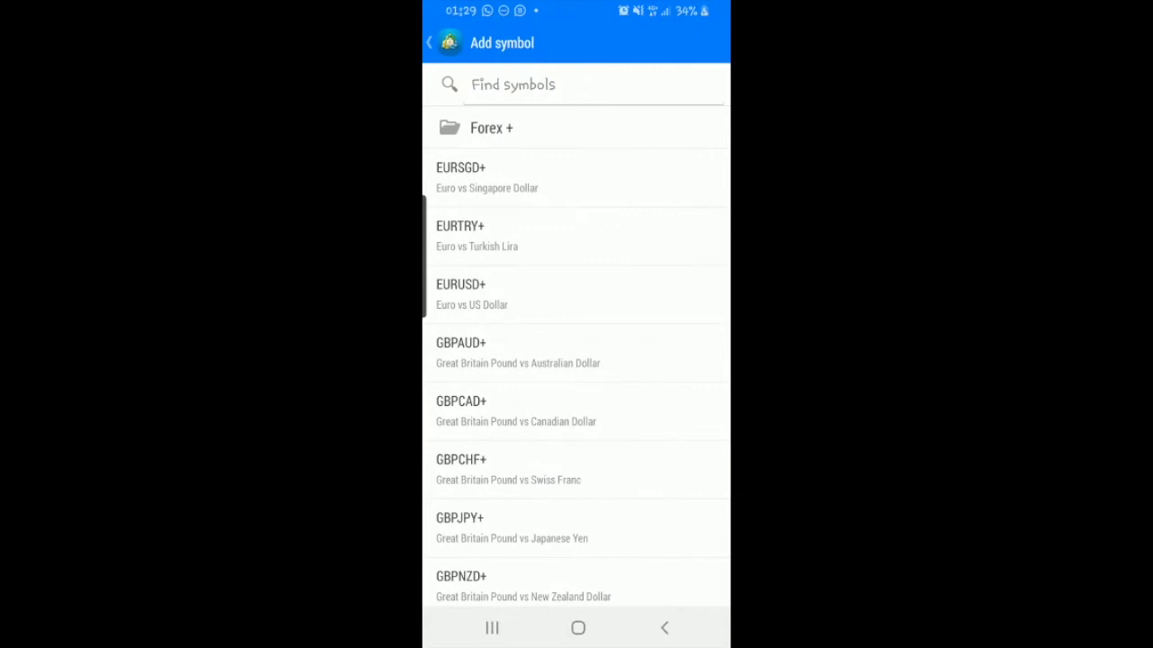
pyautogui.click(429, 43)
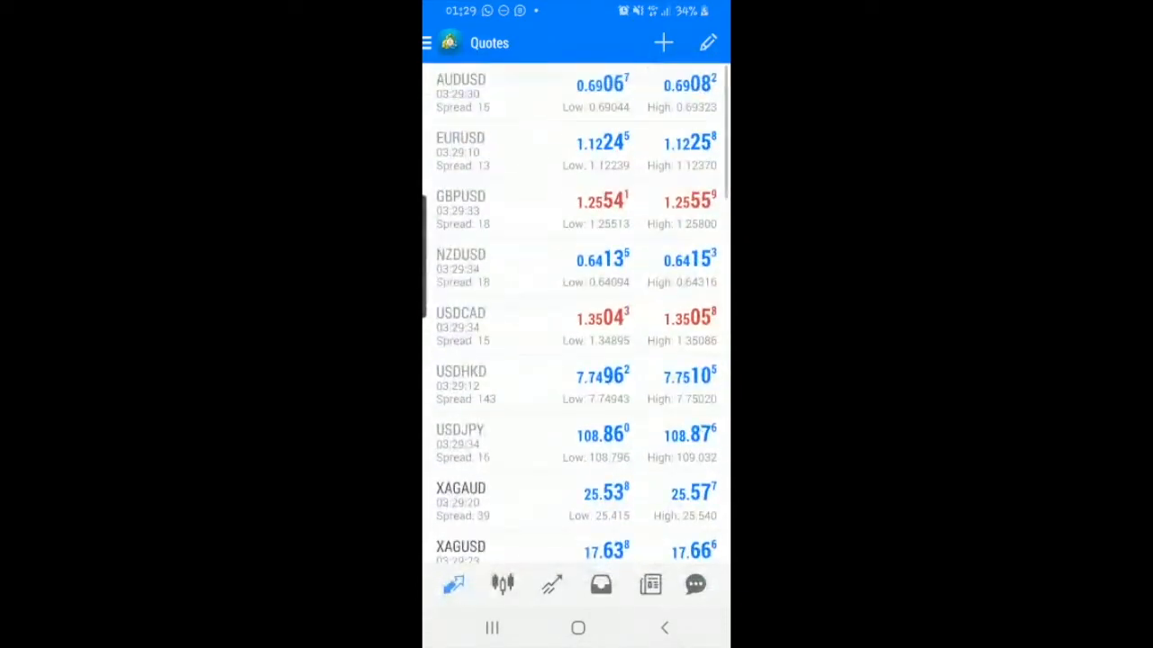
# Step: Scroll through the added Forex pairs in Quotes, peek at the symbols list, and return
pyautogui.scroll(-3)
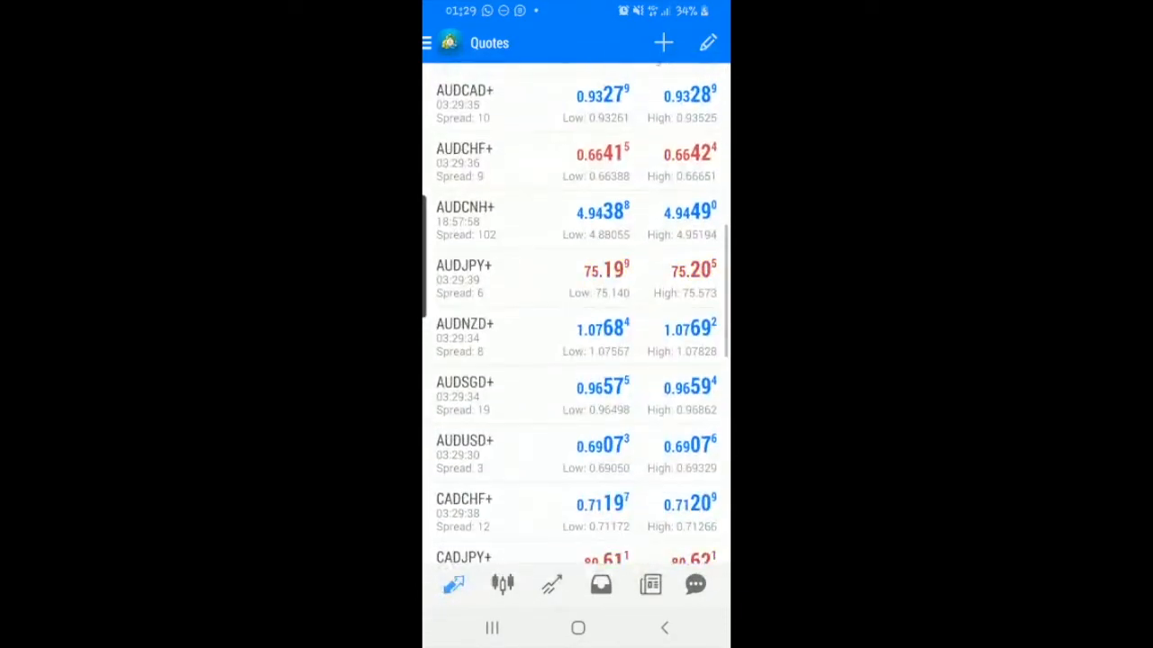
pyautogui.scroll(-3)
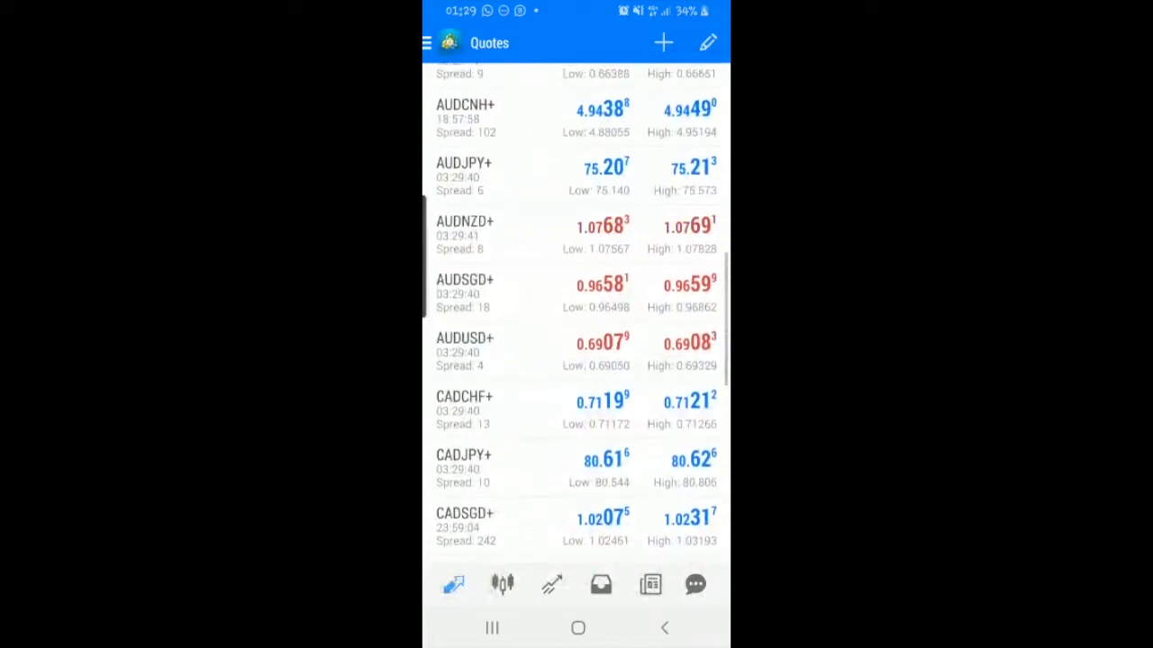
pyautogui.scroll(-3)
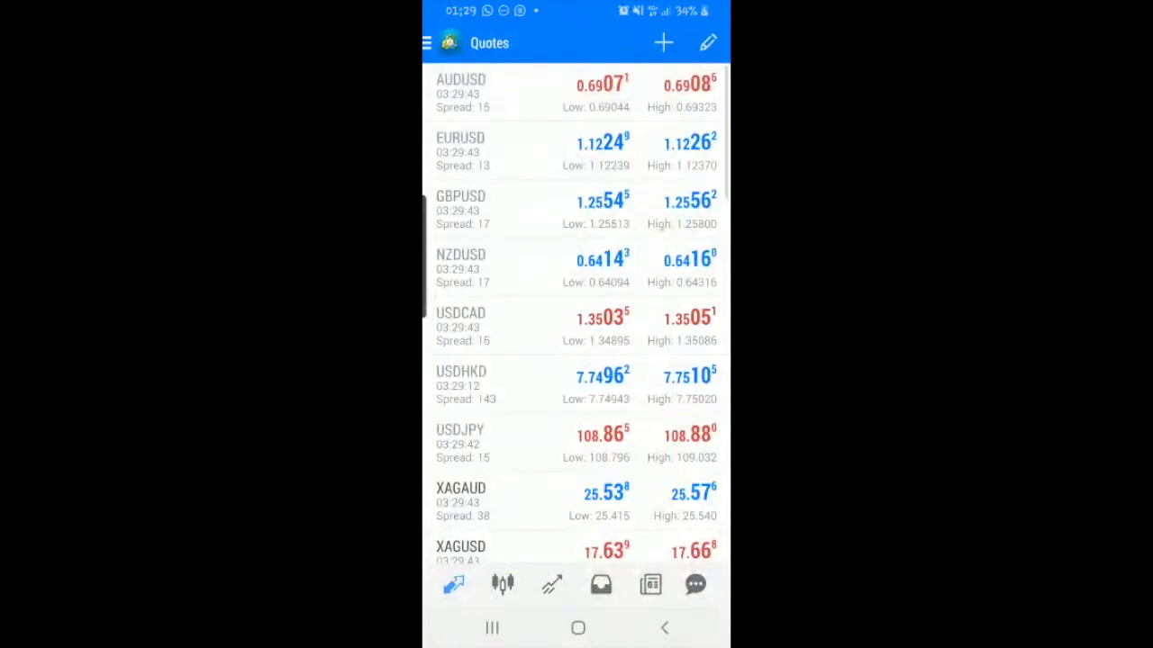
pyautogui.click(663, 43)
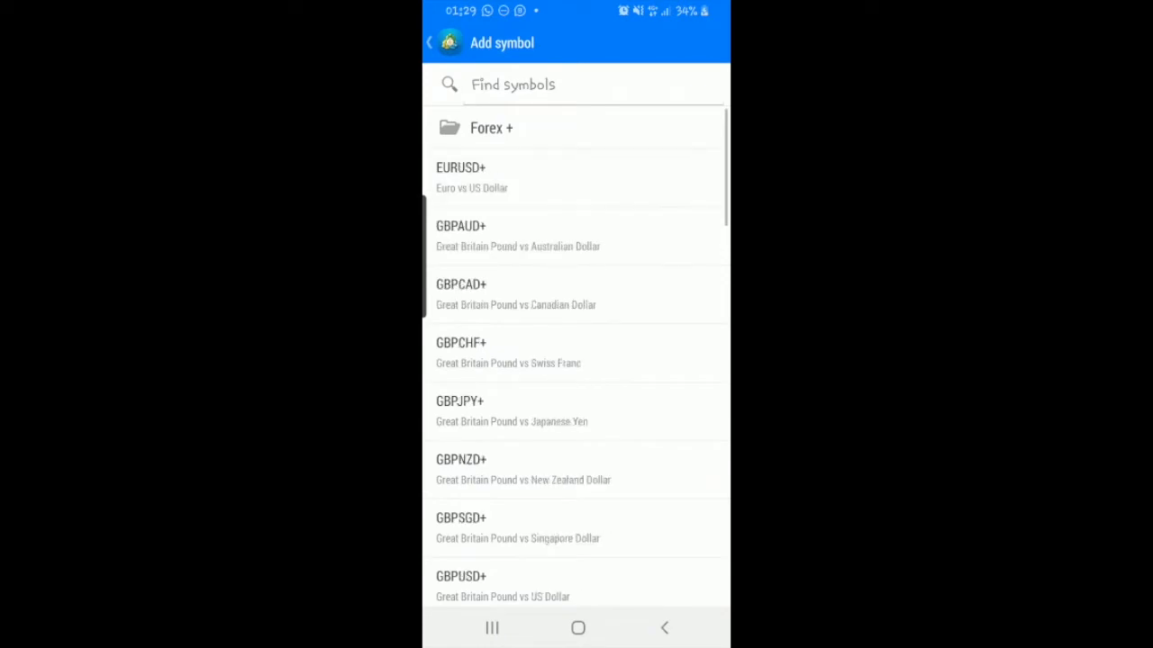
pyautogui.click(429, 43)
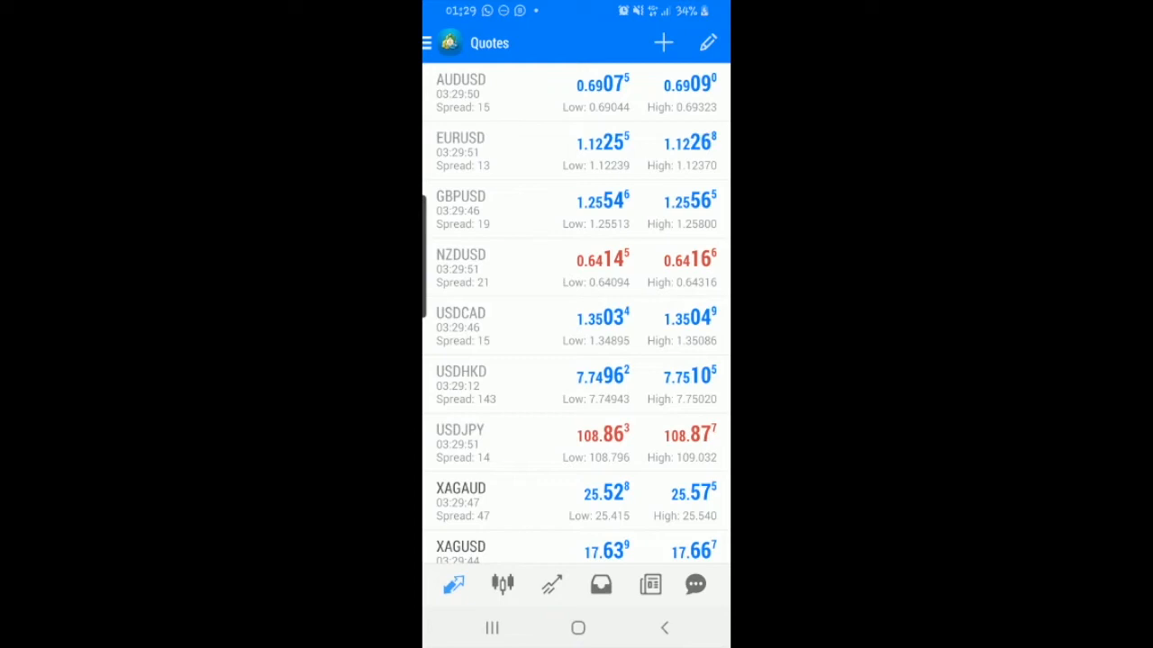
pyautogui.scroll(-3)
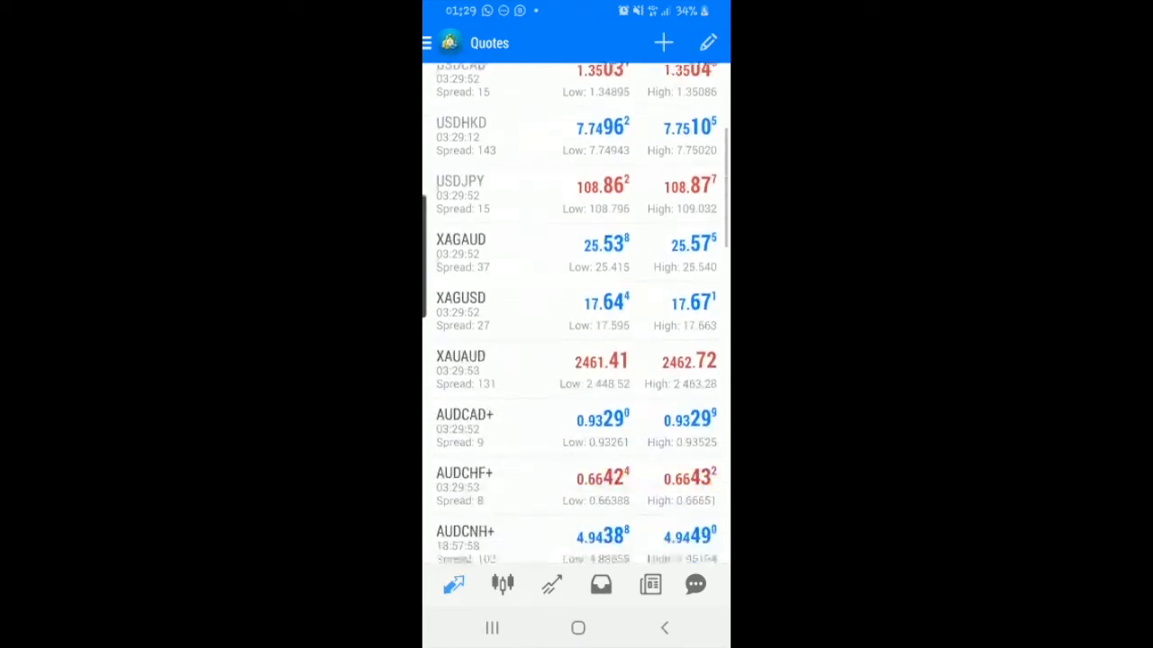
pyautogui.scroll(-3)
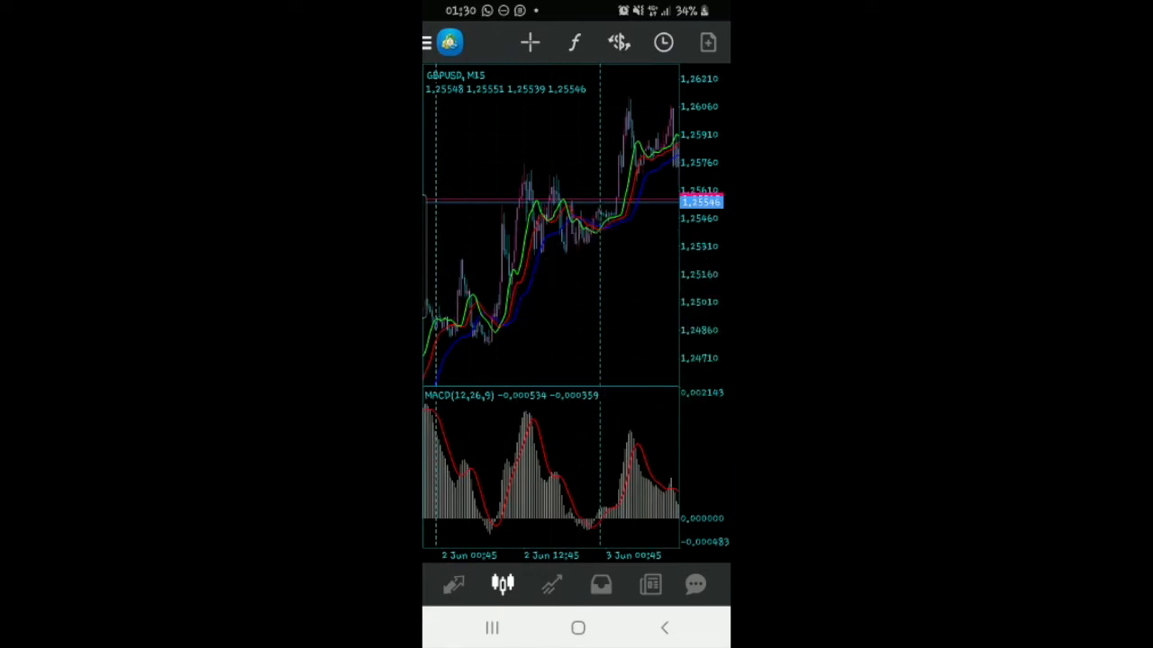
# Step: Show the Trade screen with balance, equity and free margin all 3 000.00 and no positions
pyautogui.click(552, 583)
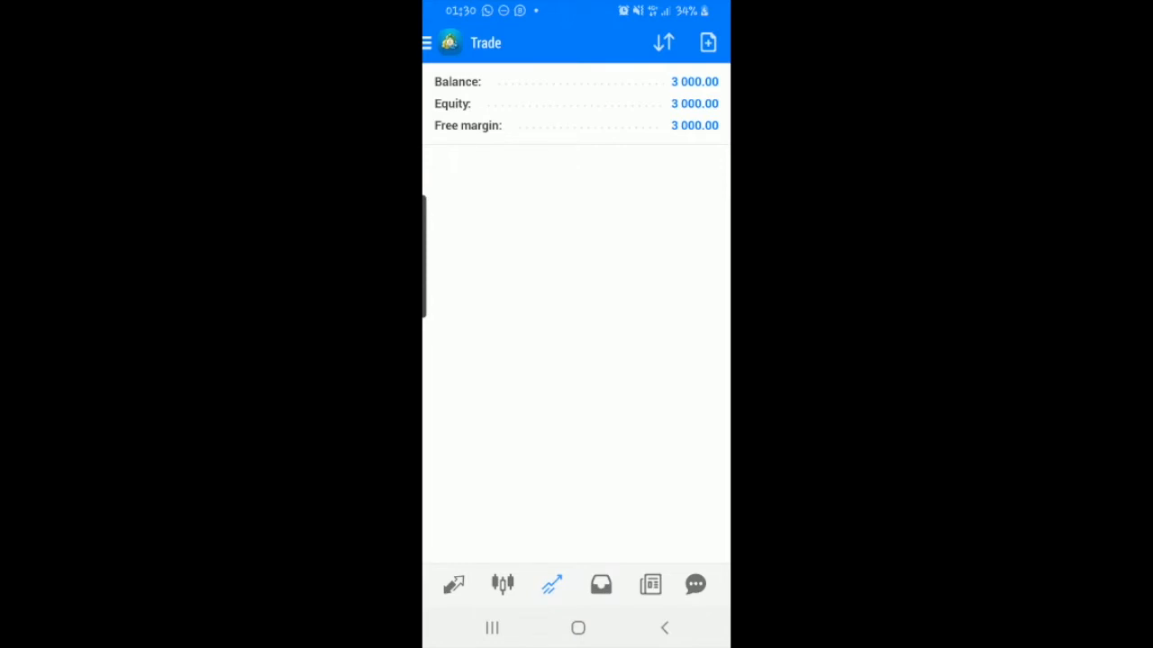
# Step: View History showing the 3000.00 deposit, then switch to the News headlines feed
pyautogui.click(601, 585)
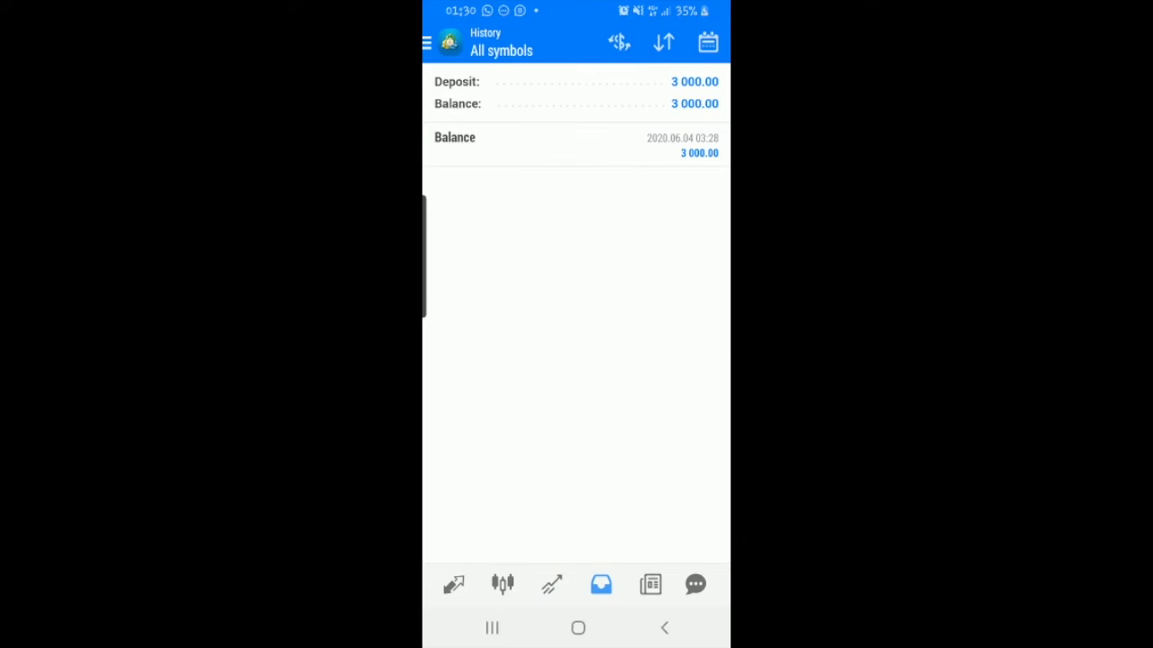
pyautogui.click(649, 585)
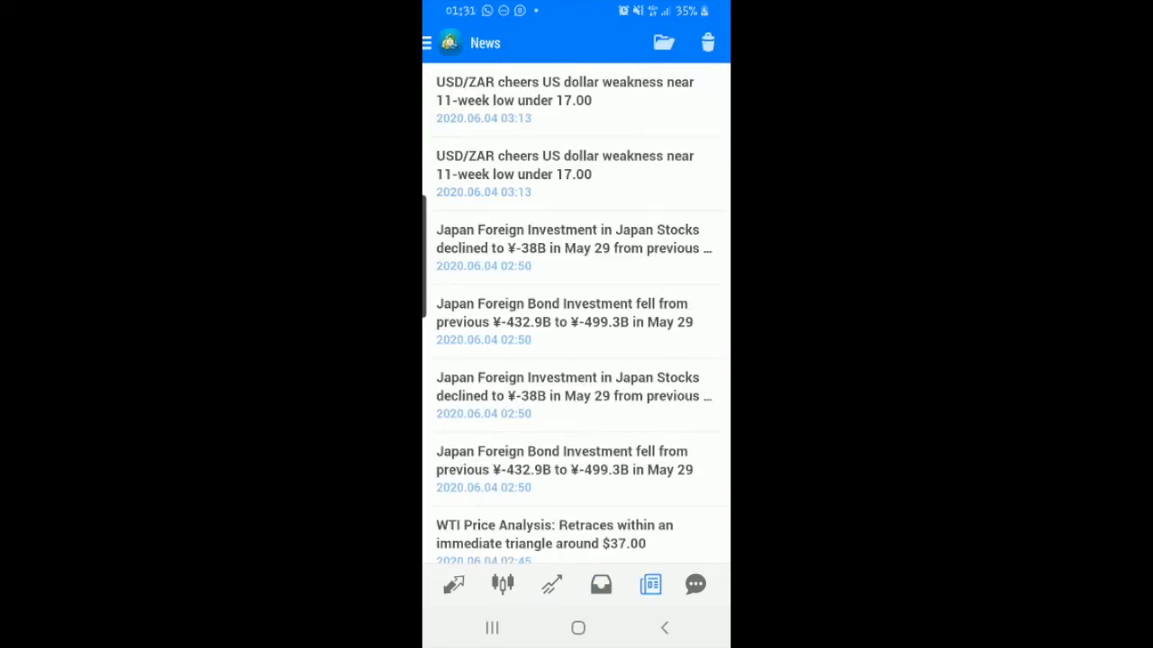
# Step: Scroll the news headlines, check the empty Chat screen, and return to History with the 3000.00 deposit
pyautogui.scroll(-3)
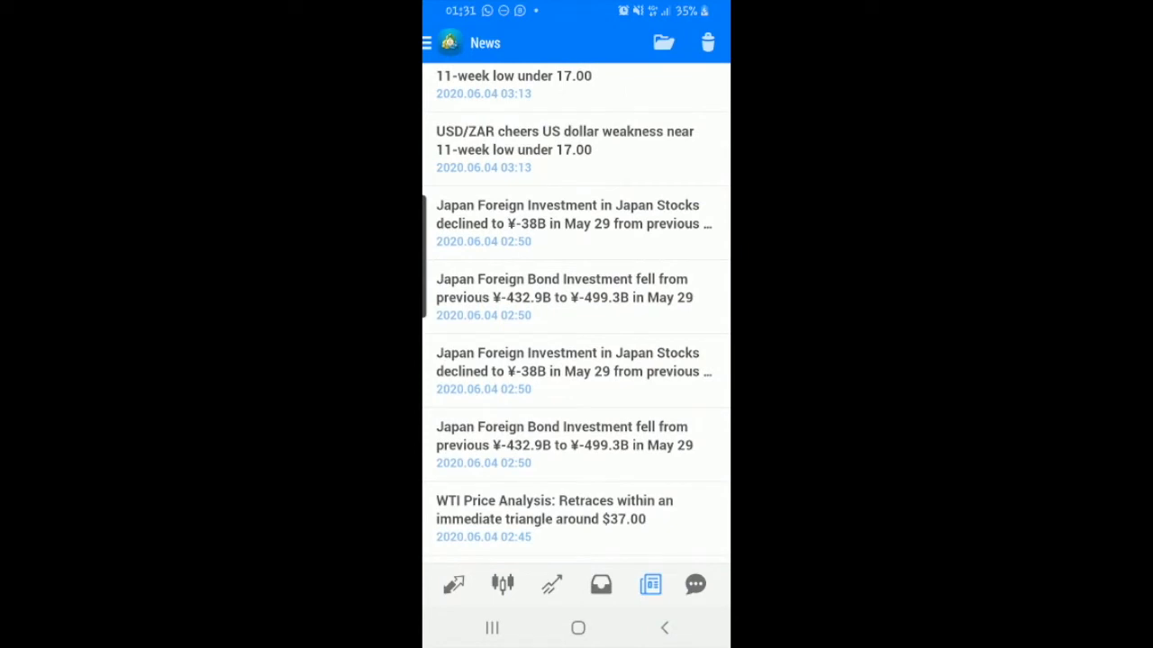
pyautogui.scroll(-3)
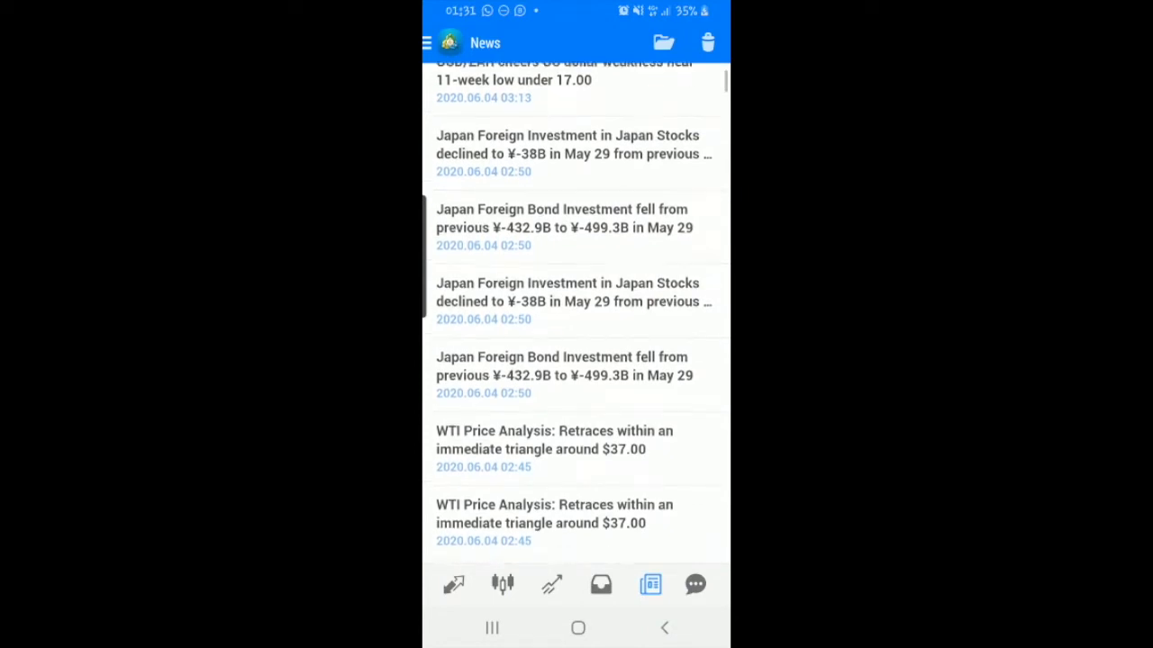
pyautogui.scroll(-3)
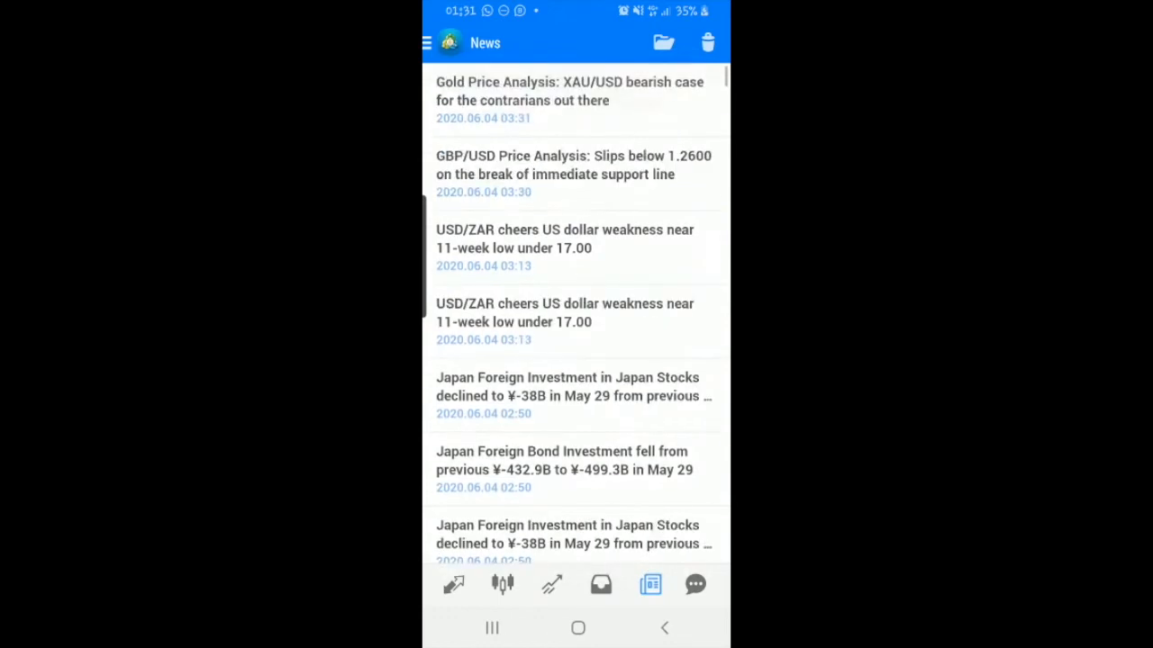
pyautogui.scroll(-3)
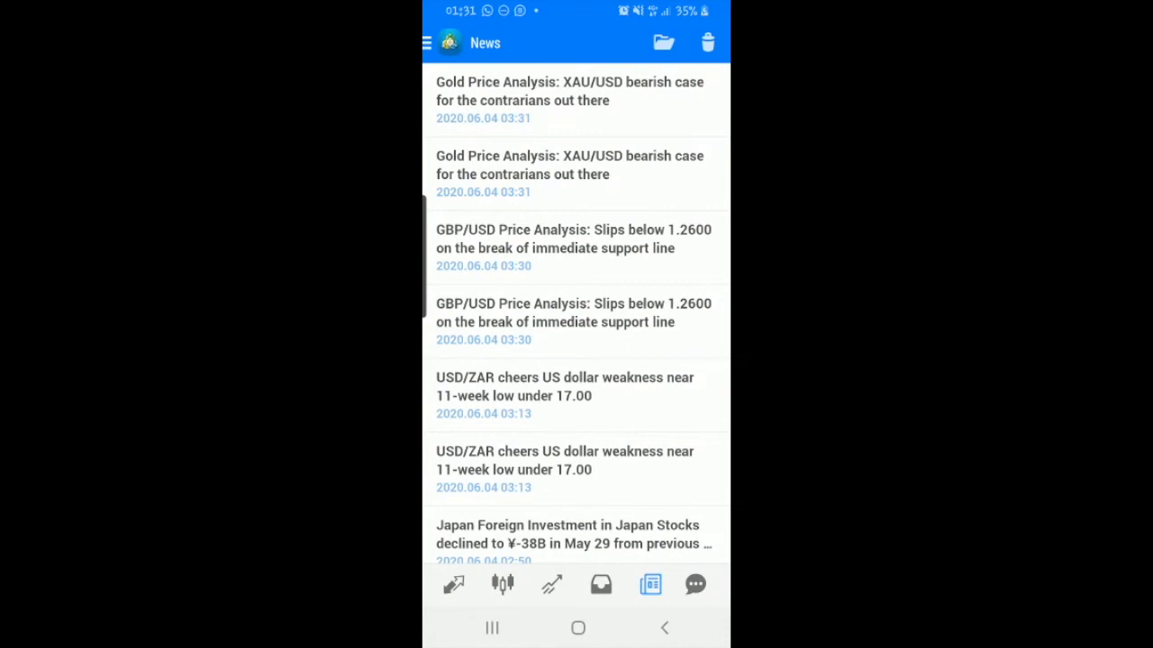
pyautogui.click(695, 586)
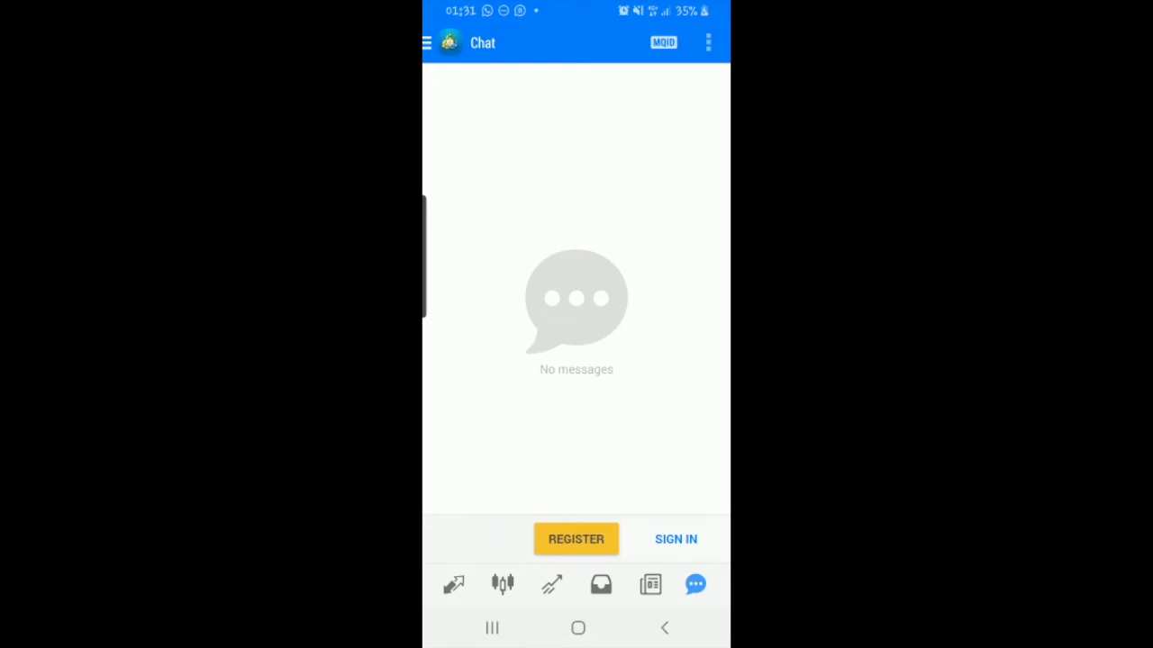
pyautogui.click(600, 584)
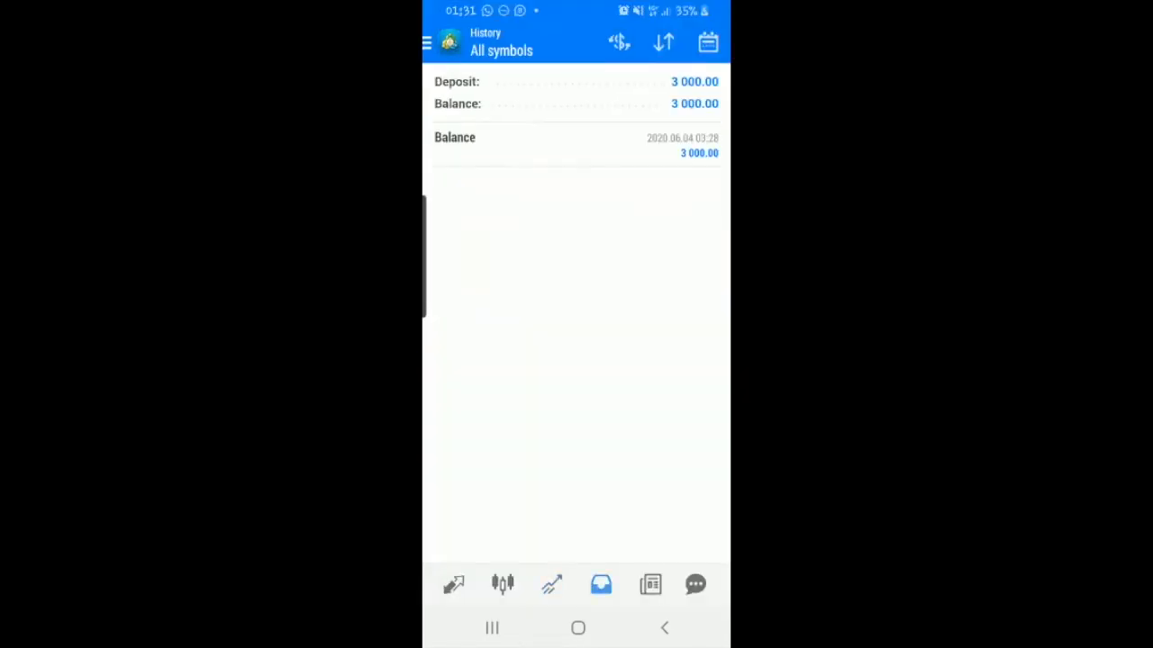